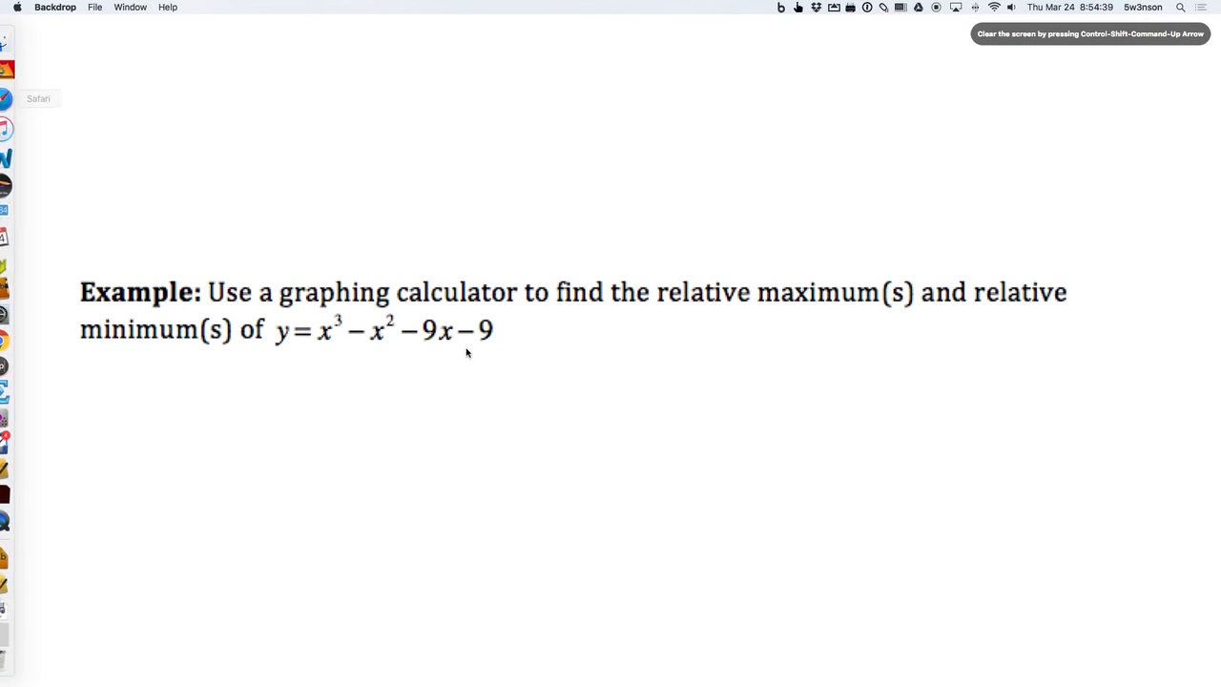
{"action": "mouse_move", "coordinate": [520, 320]}
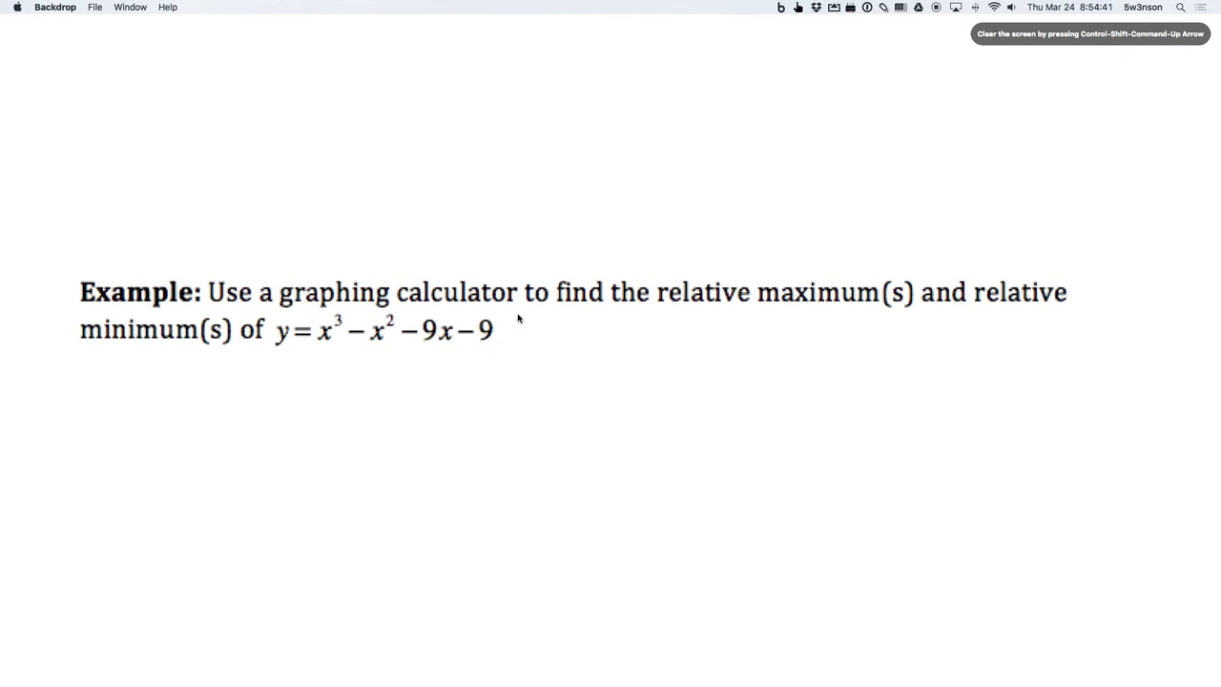
{"action": "mouse_move", "coordinate": [902, 300]}
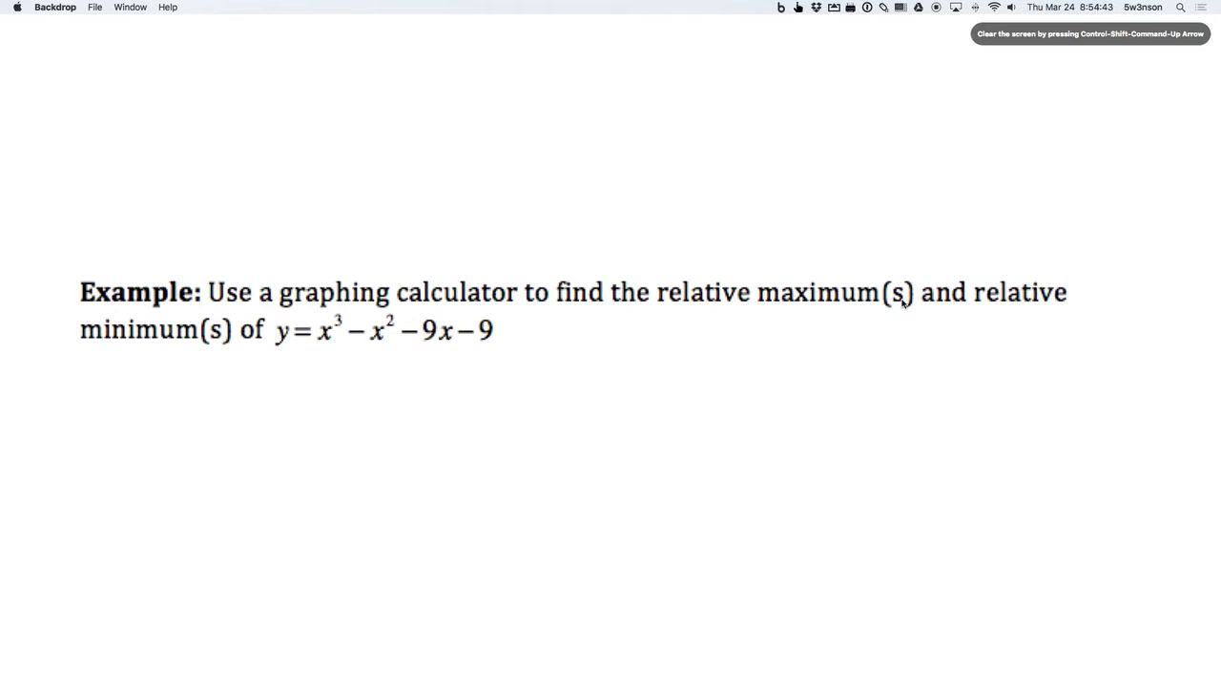
{"action": "mouse_move", "coordinate": [939, 294]}
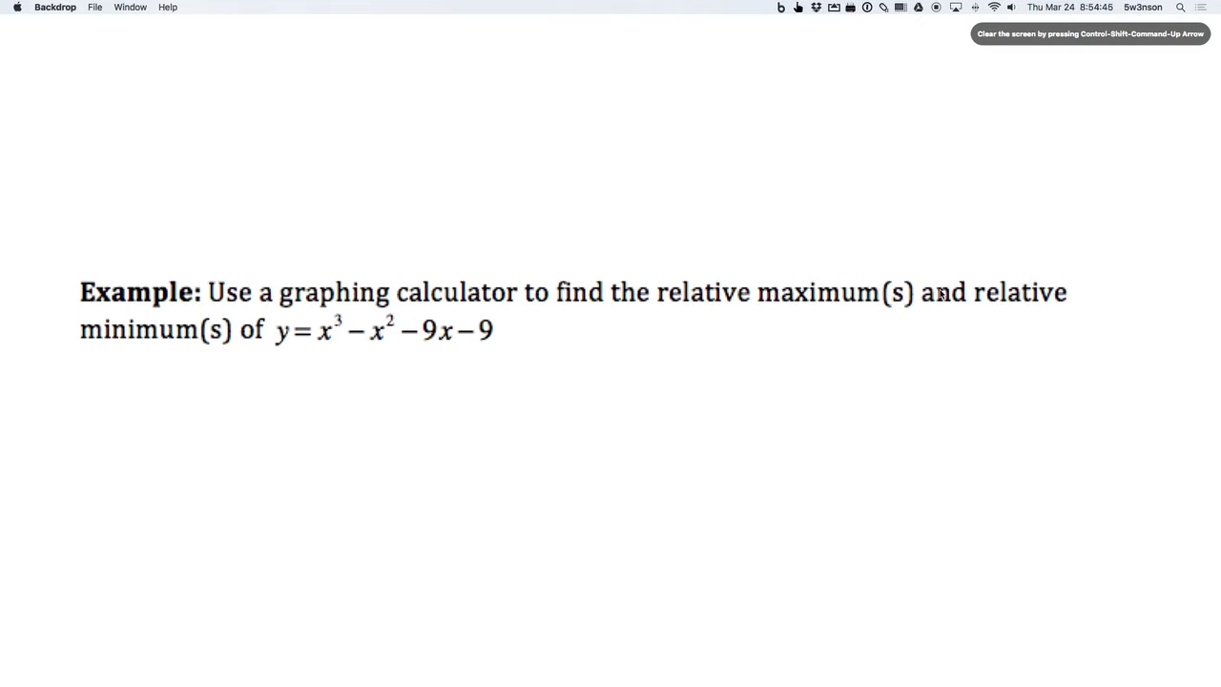
{"action": "mouse_move", "coordinate": [275, 351]}
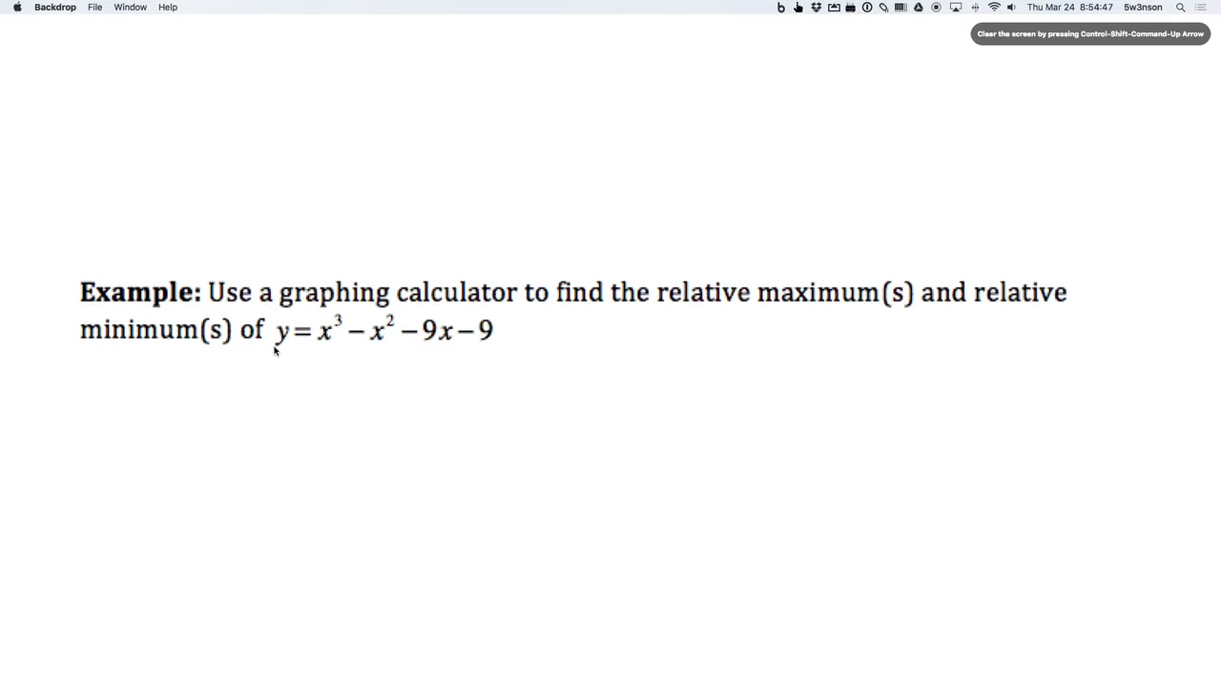
{"action": "mouse_move", "coordinate": [476, 352]}
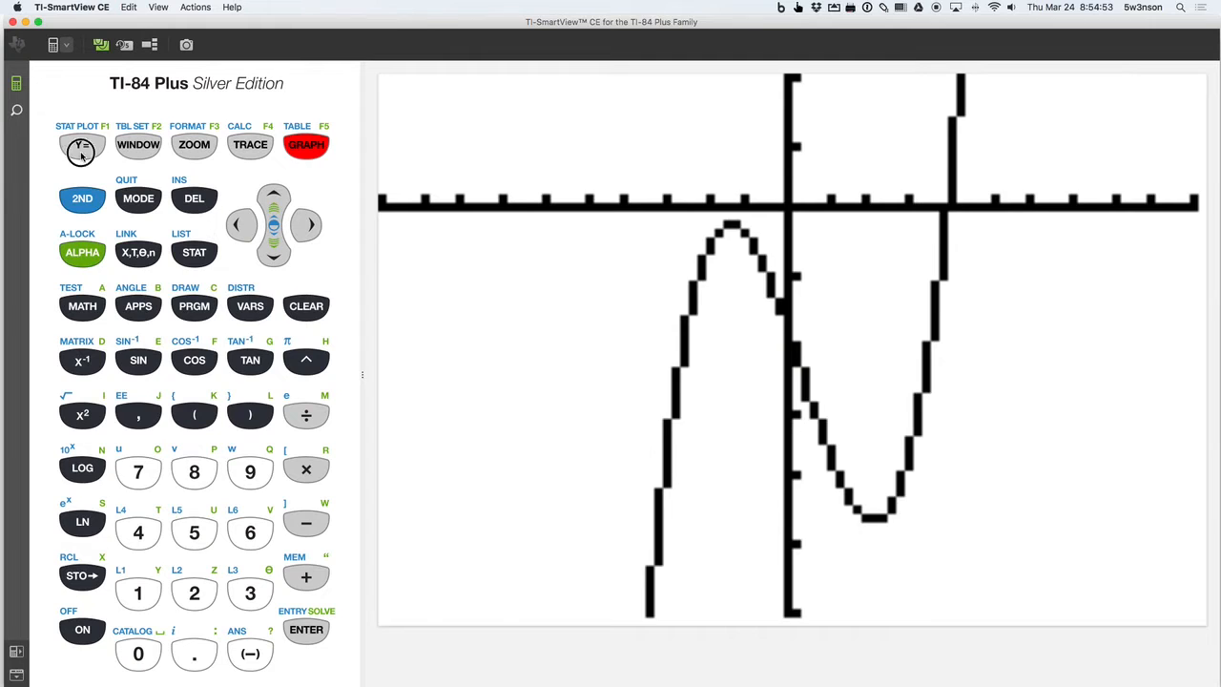
Check Y1=X³−X²−9X−9 on the Y= screen, then graph the cubic
{"action": "left_click", "coordinate": [81, 144]}
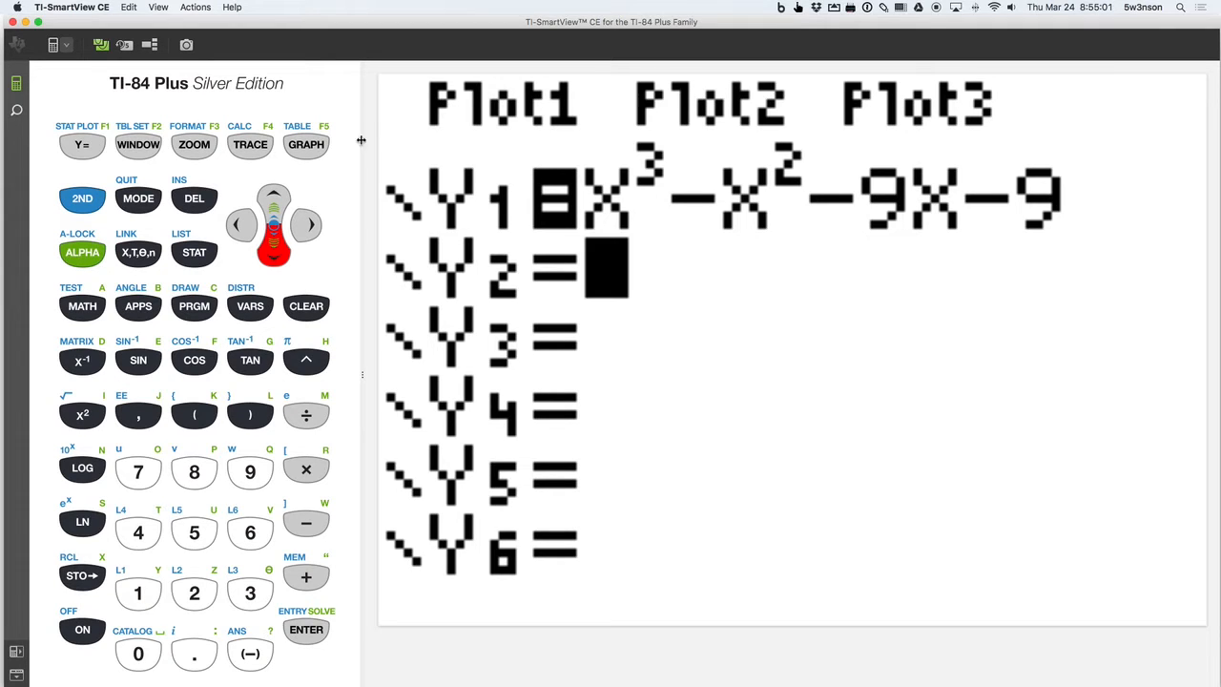
{"action": "left_click", "coordinate": [305, 144]}
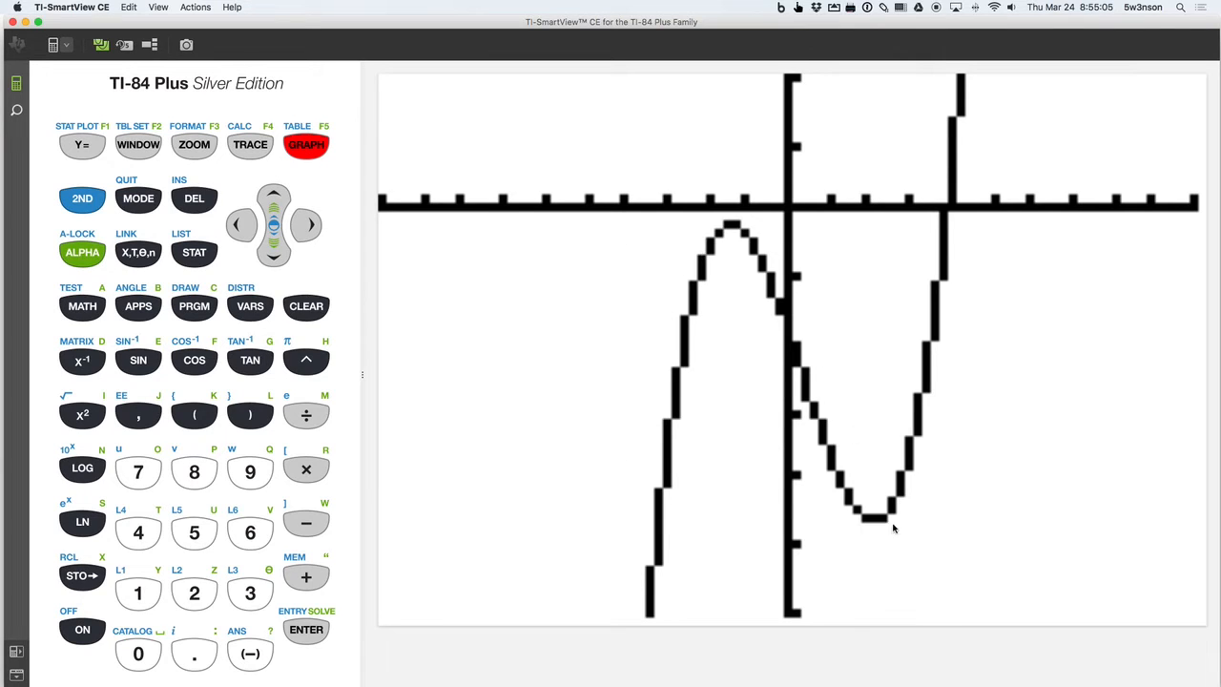
{"action": "mouse_move", "coordinate": [735, 229]}
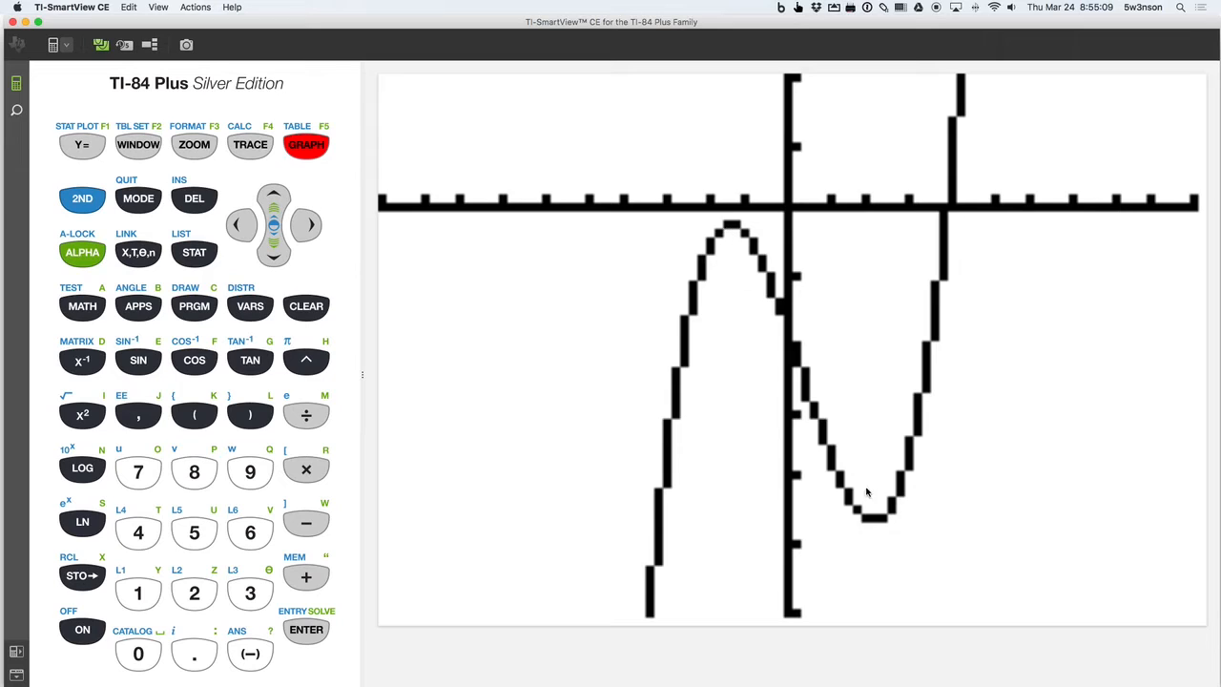
{"action": "mouse_move", "coordinate": [729, 234]}
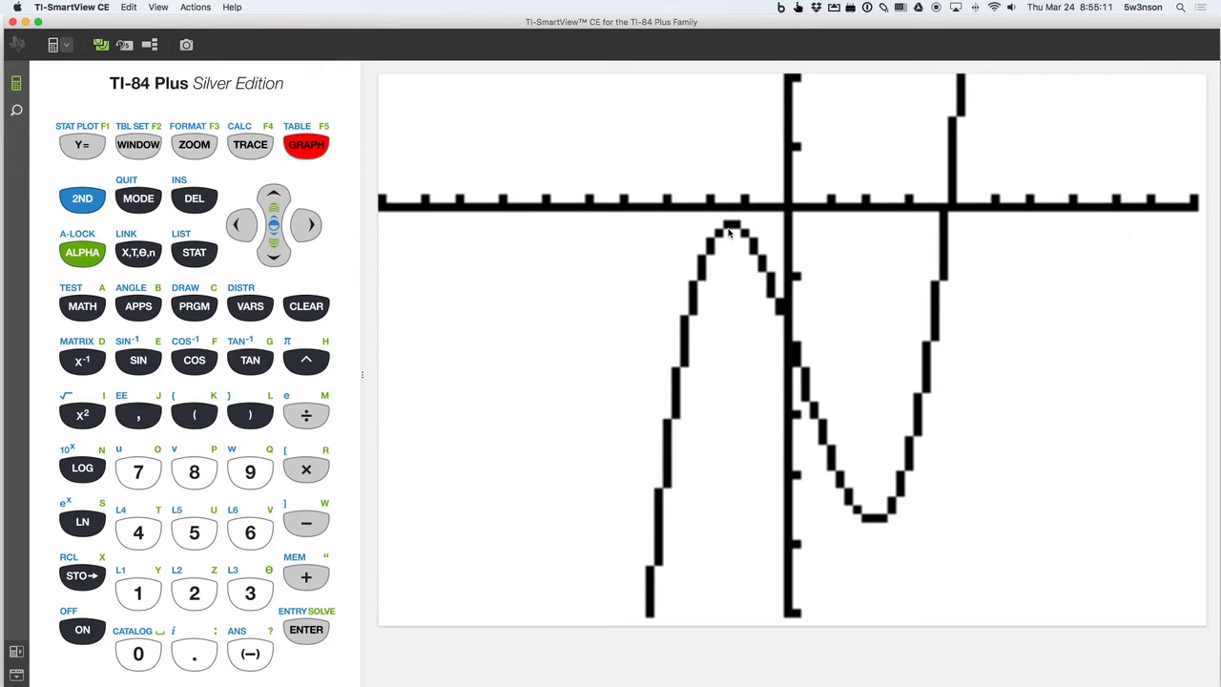
{"action": "mouse_move", "coordinate": [729, 227]}
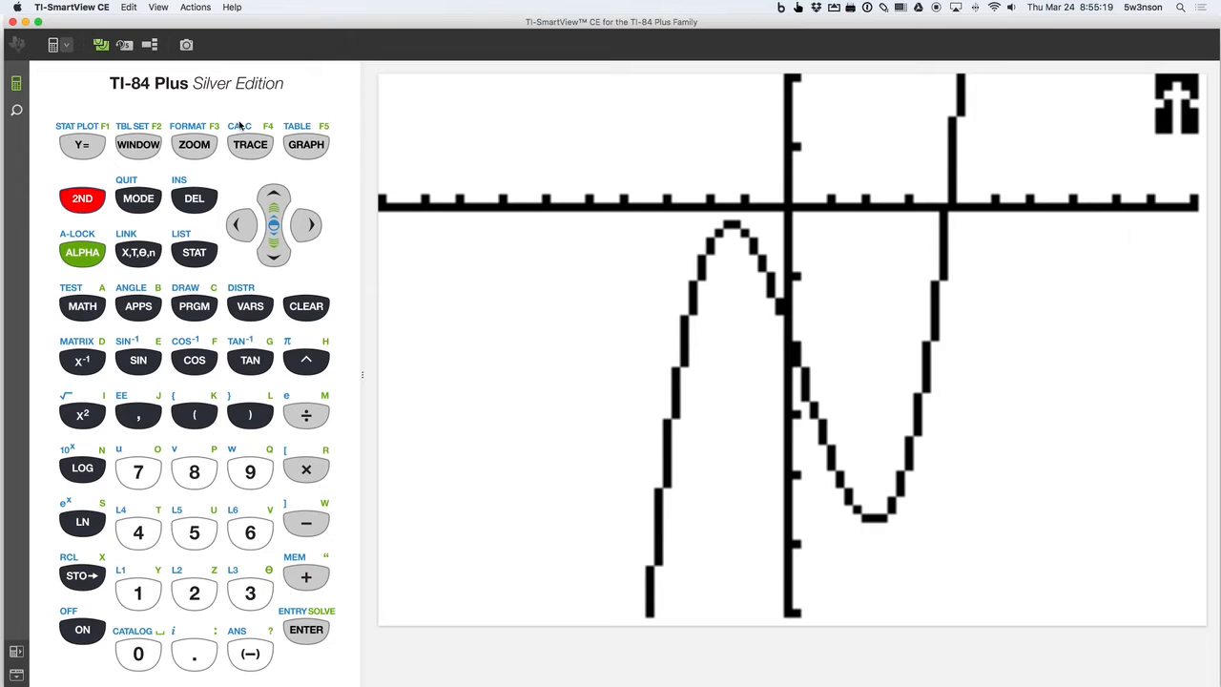
Bring up the CALC menu of graph analyses with 2ND TRACE
{"action": "left_click", "coordinate": [250, 144]}
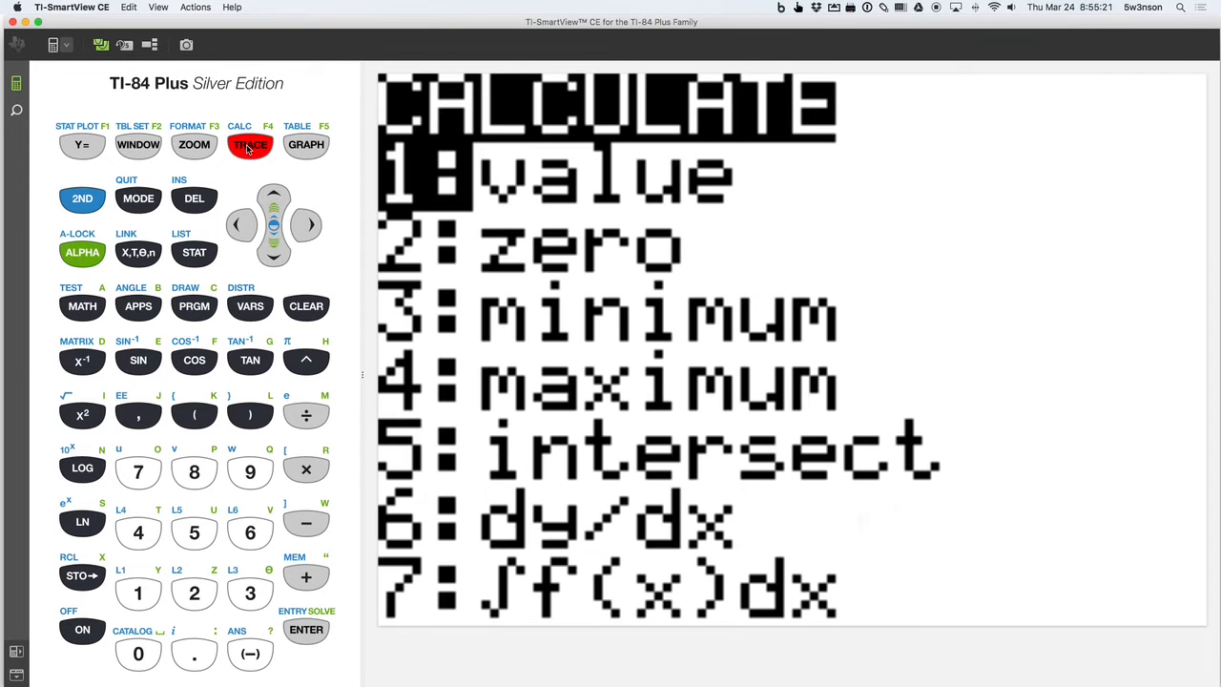
{"action": "mouse_move", "coordinate": [436, 327]}
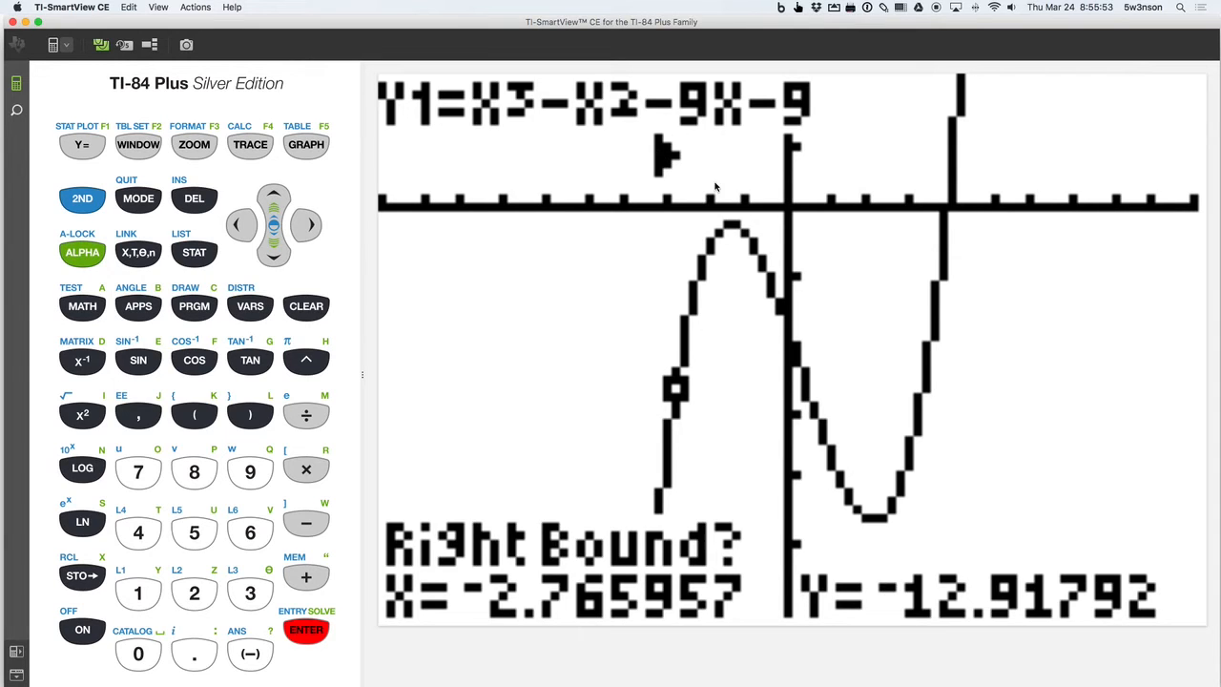
Set the right bound and guess around the peak, yielding maximum X=−1.430499, Y=−1.099106
{"action": "left_click", "coordinate": [306, 224]}
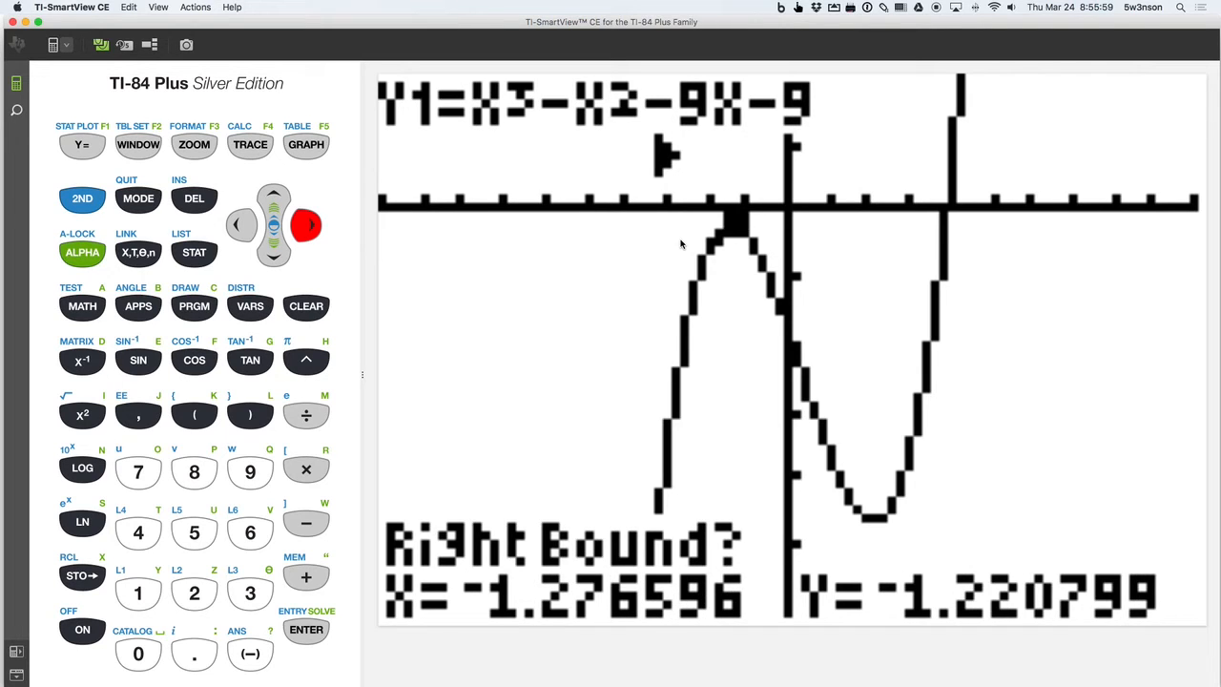
{"action": "left_click", "coordinate": [306, 629]}
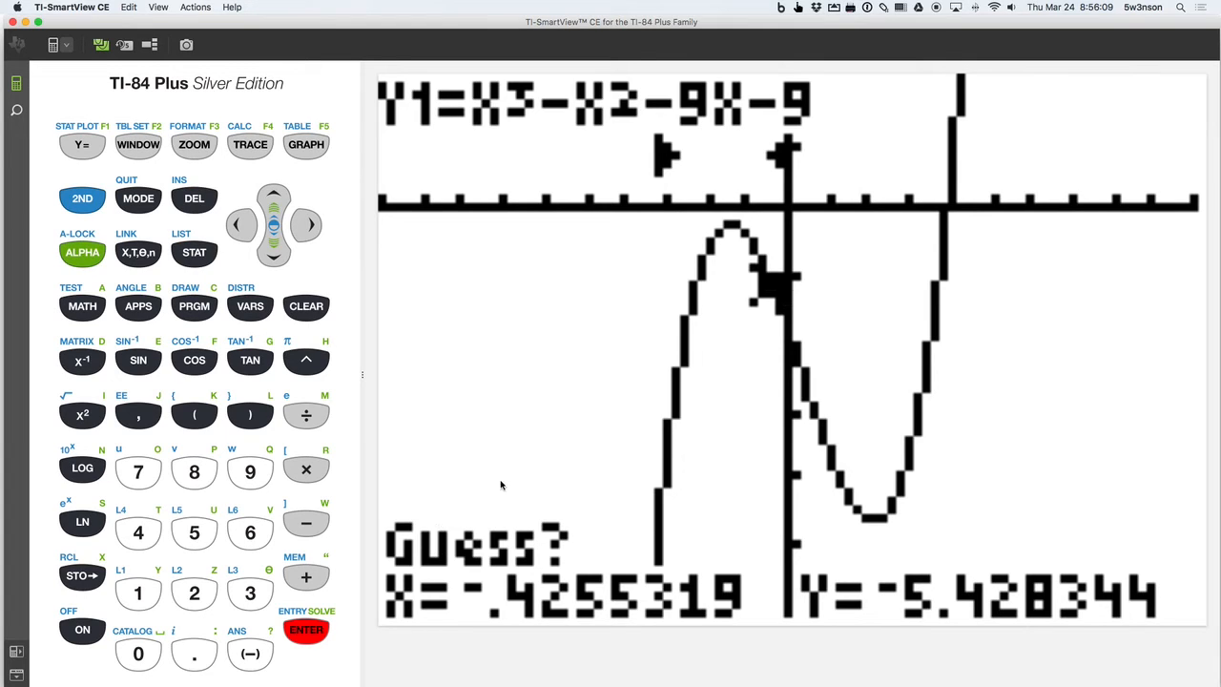
{"action": "left_click", "coordinate": [237, 224]}
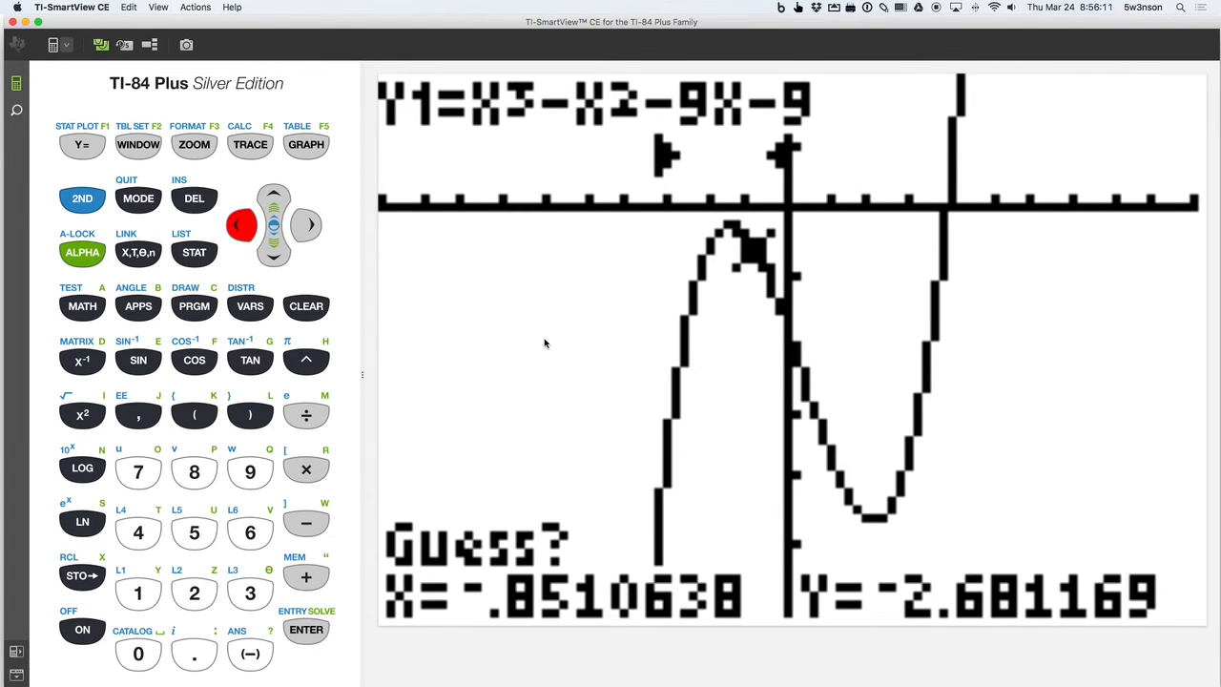
{"action": "left_click", "coordinate": [305, 629]}
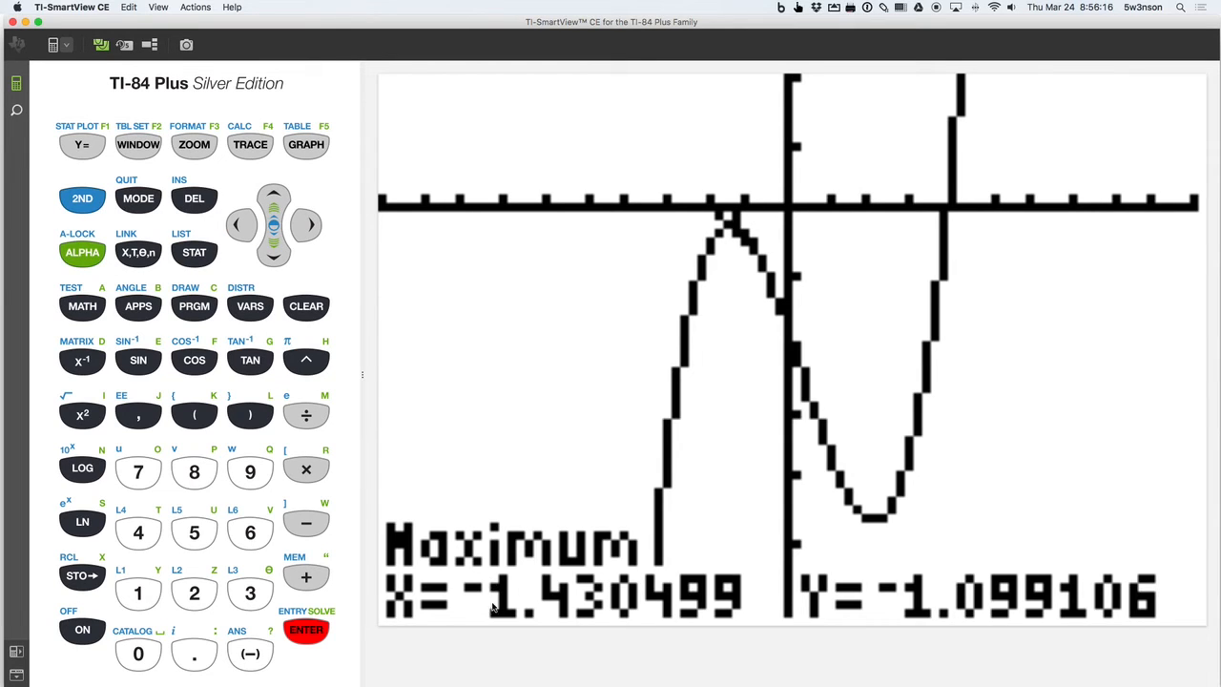
{"action": "mouse_move", "coordinate": [503, 601]}
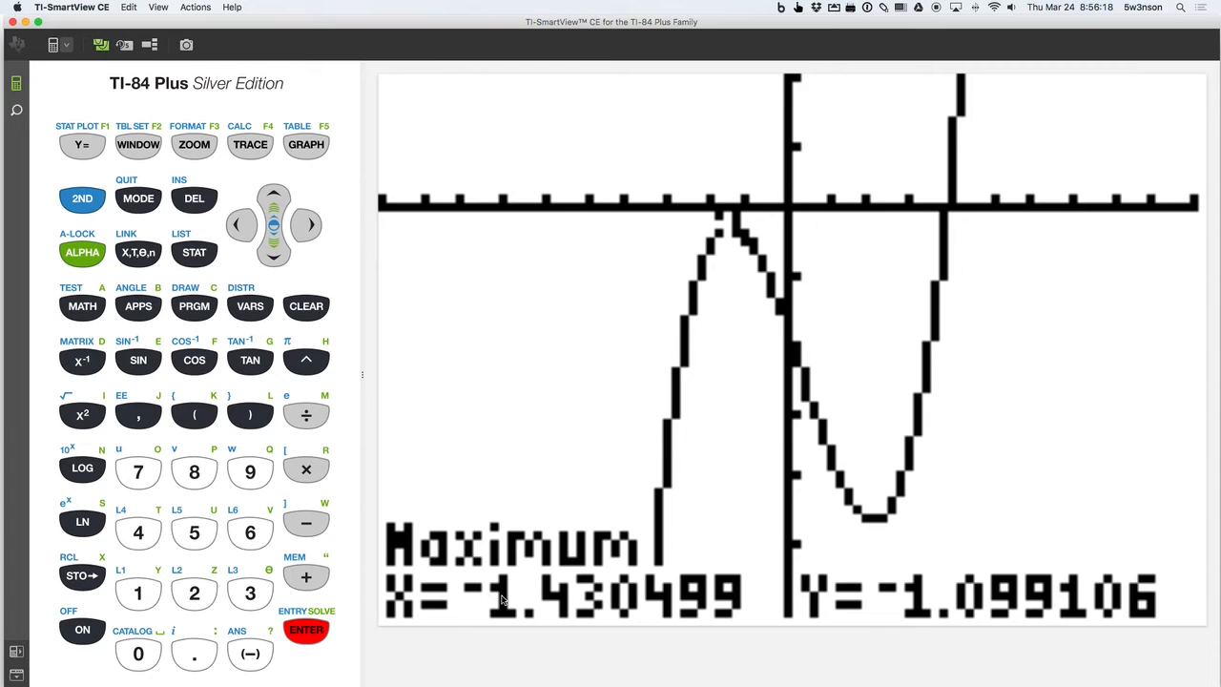
{"action": "mouse_move", "coordinate": [574, 607]}
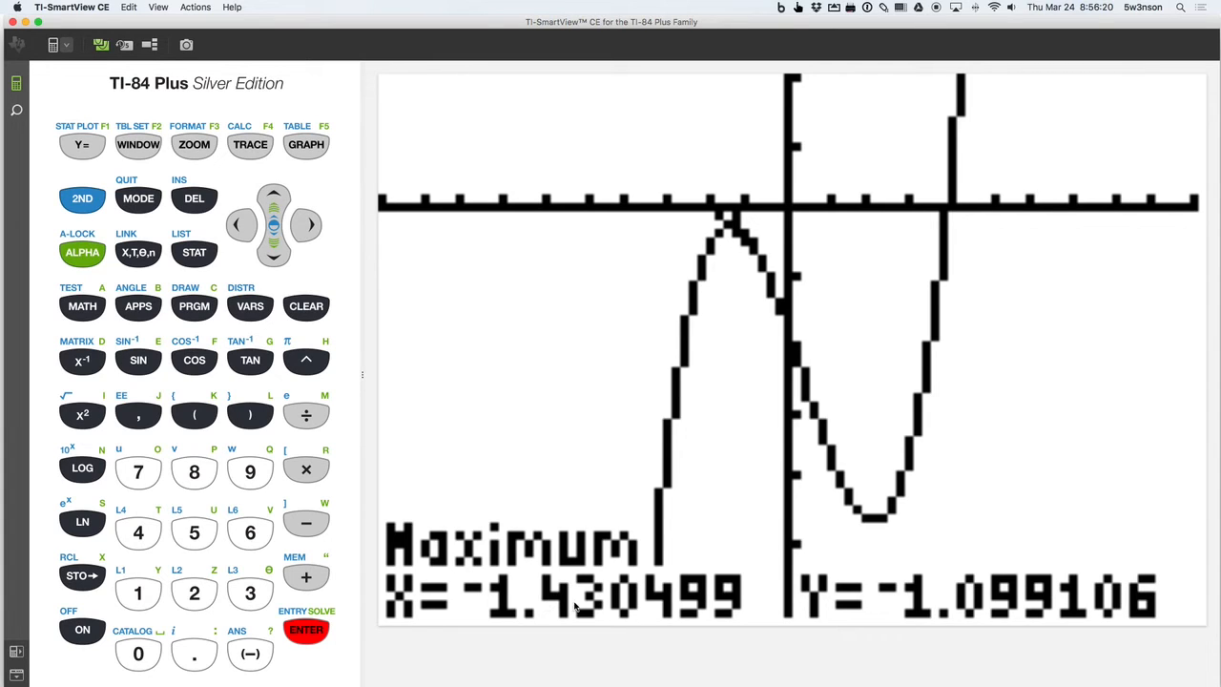
{"action": "mouse_move", "coordinate": [906, 600]}
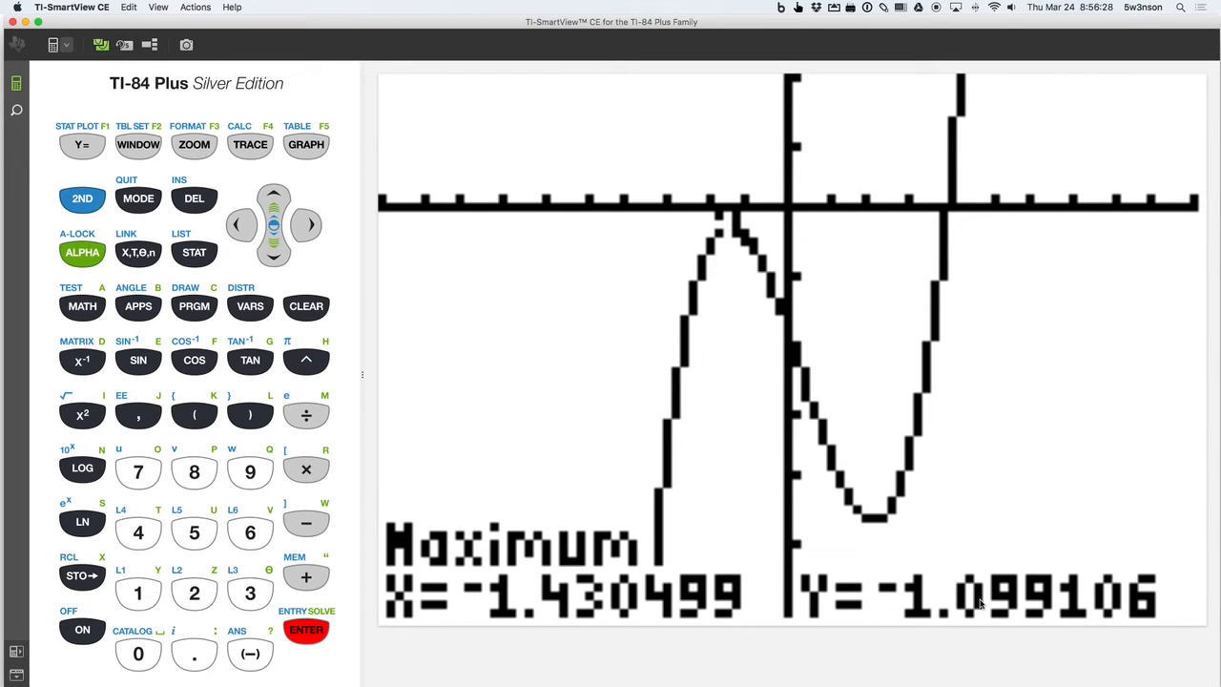
Bound the valley from CALC minimum, computing X=2.0971693, Y=−23.04904
{"action": "left_click", "coordinate": [82, 198]}
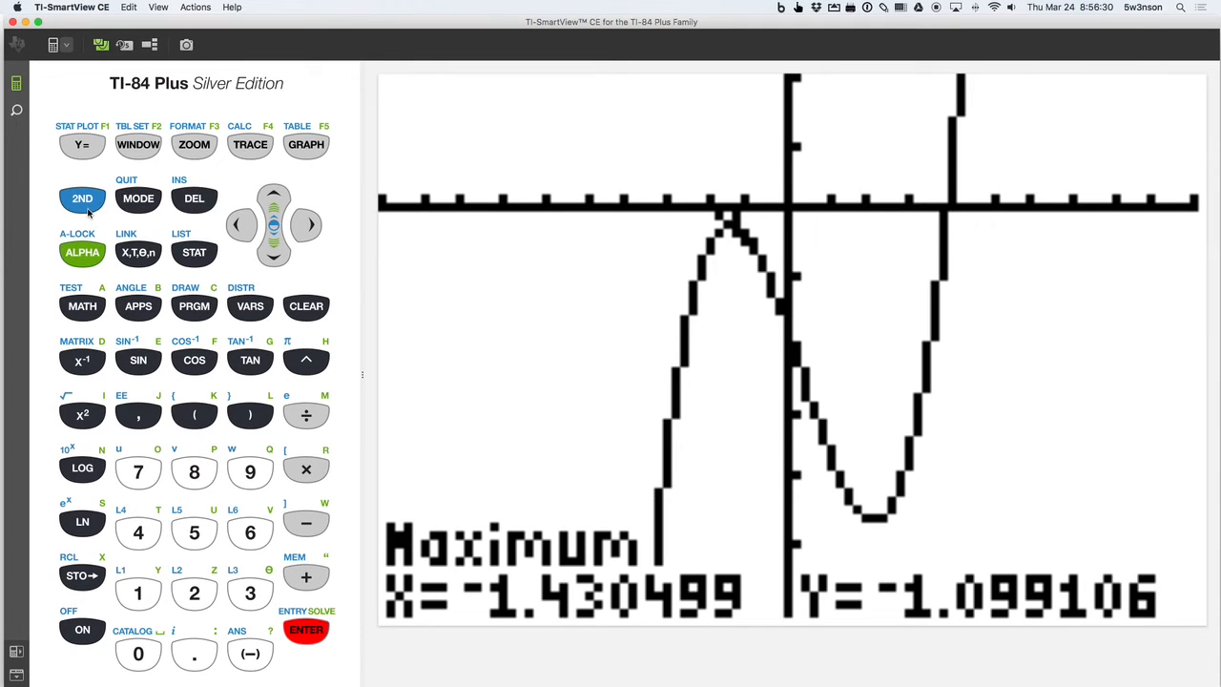
{"action": "left_click", "coordinate": [250, 144]}
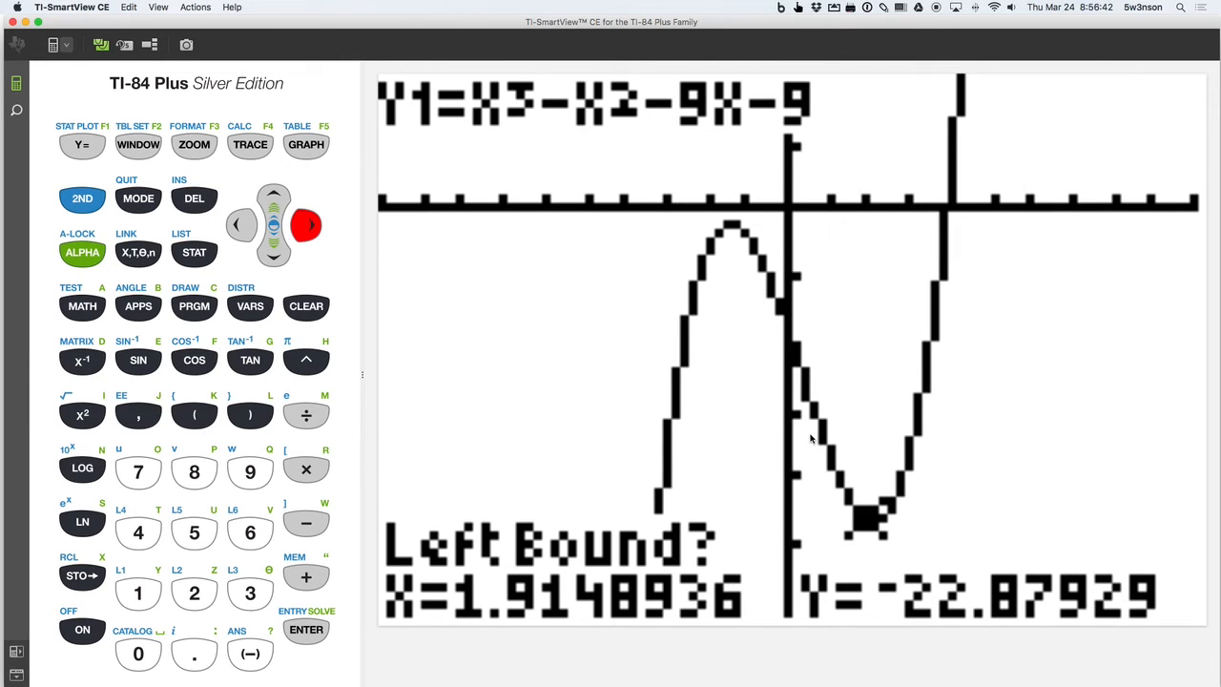
{"action": "left_click", "coordinate": [307, 629]}
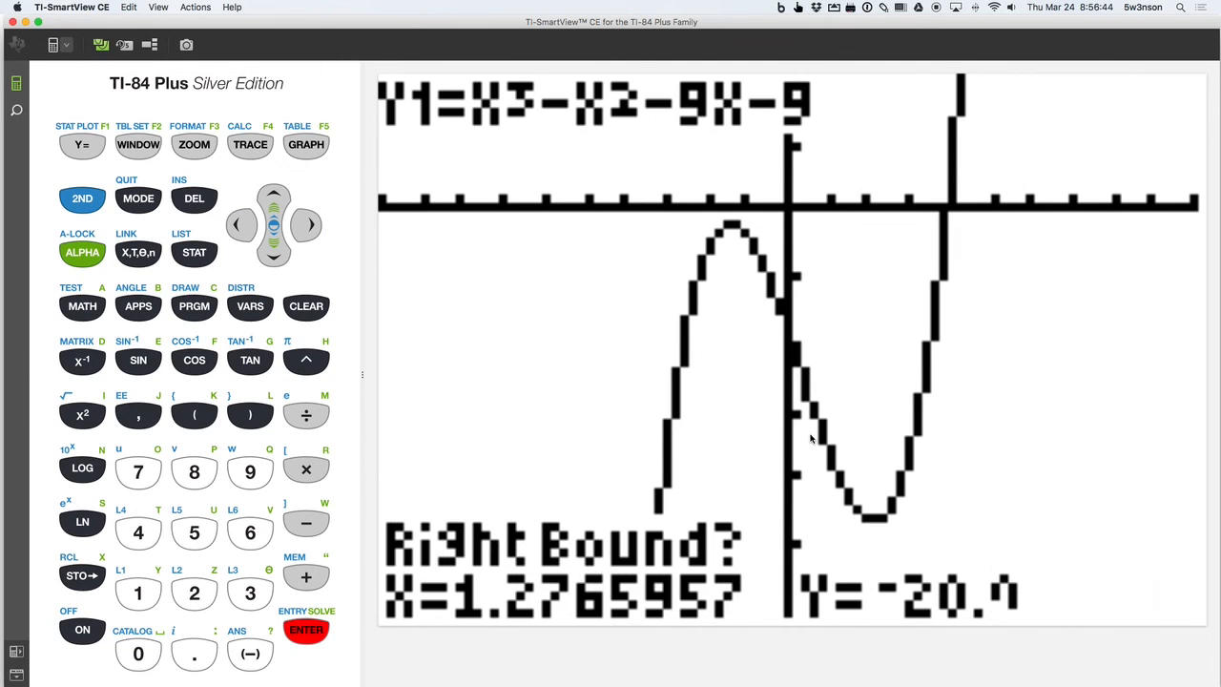
{"action": "left_click", "coordinate": [306, 224]}
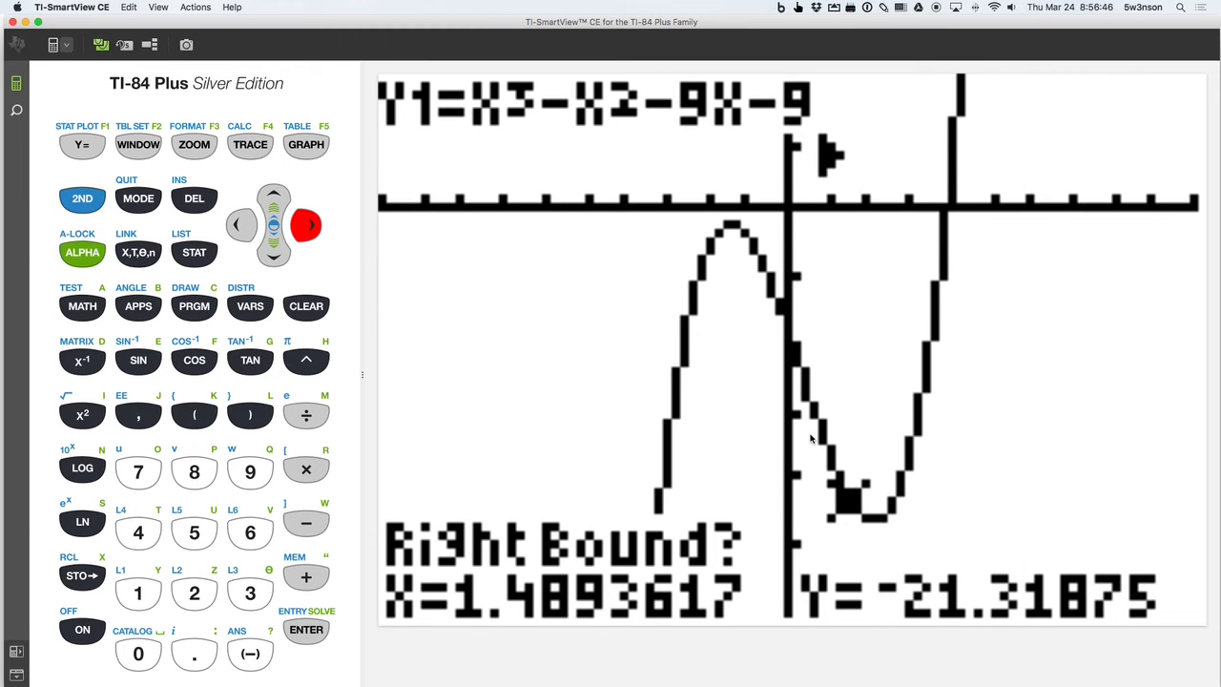
{"action": "key", "text": "right"}
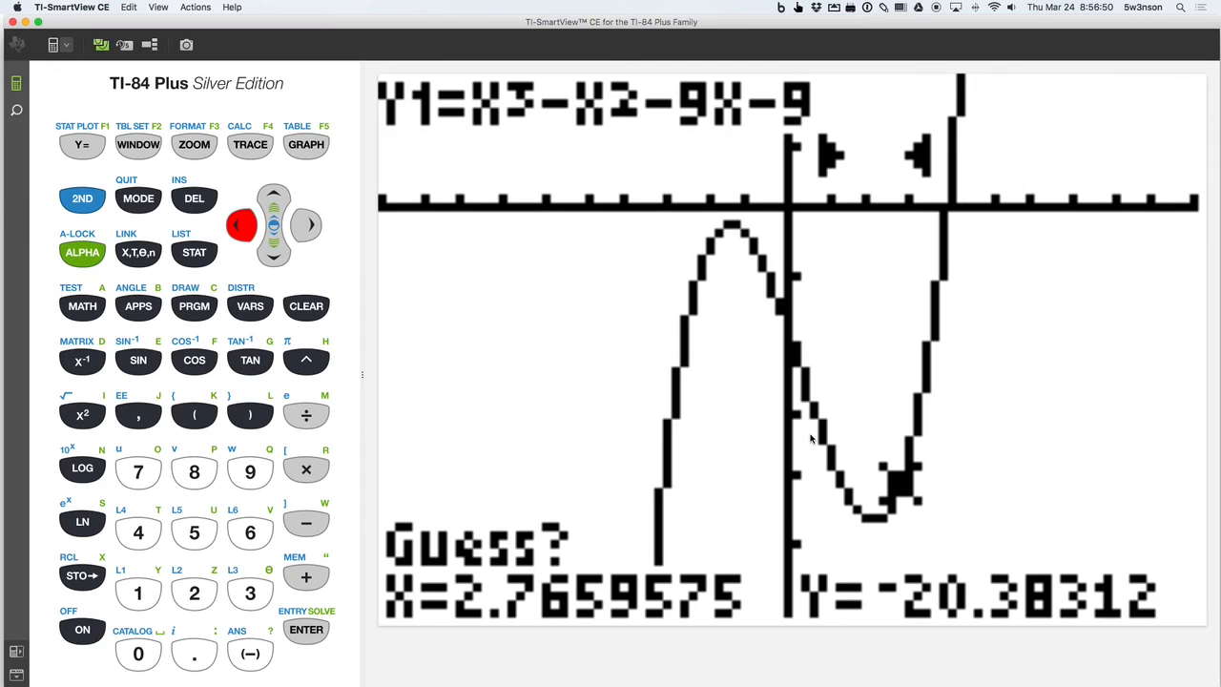
{"action": "left_click", "coordinate": [306, 628]}
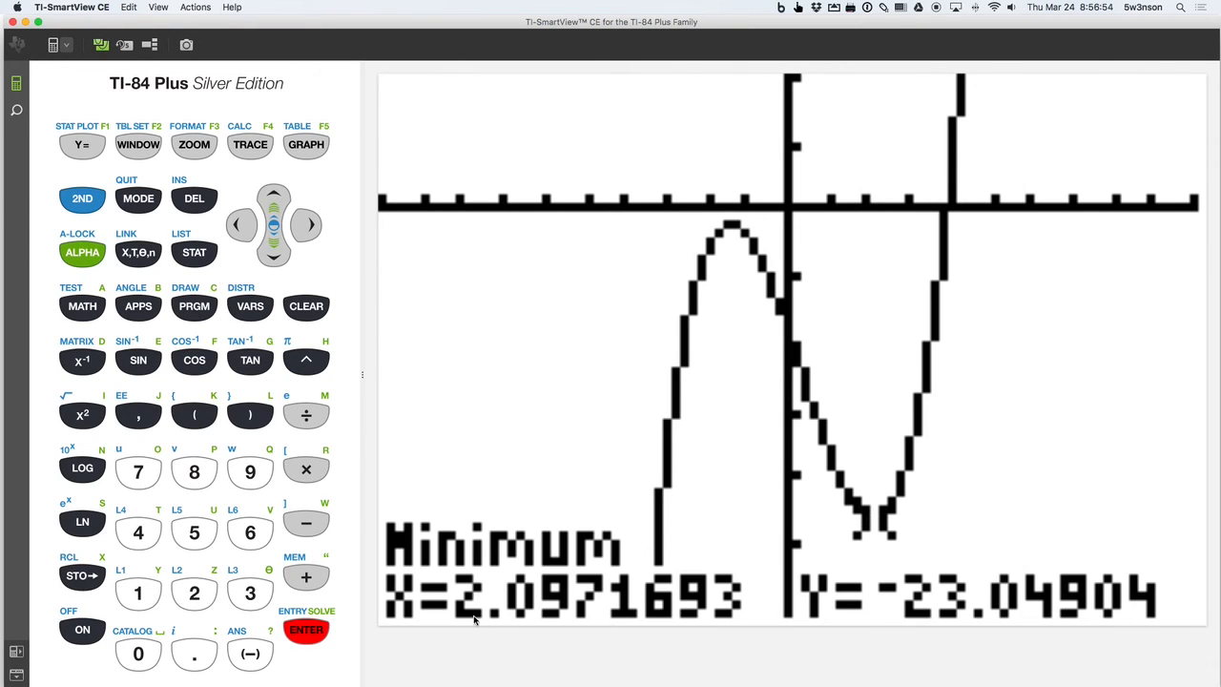
{"action": "mouse_move", "coordinate": [879, 598]}
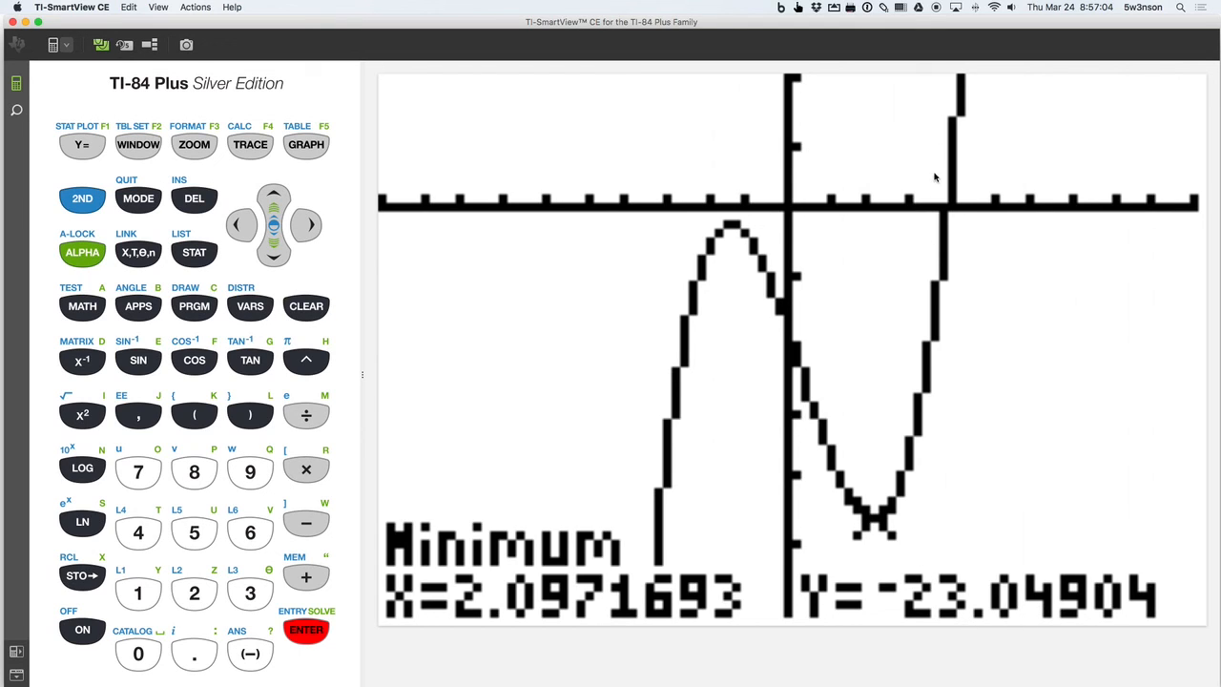
{"action": "mouse_move", "coordinate": [954, 157]}
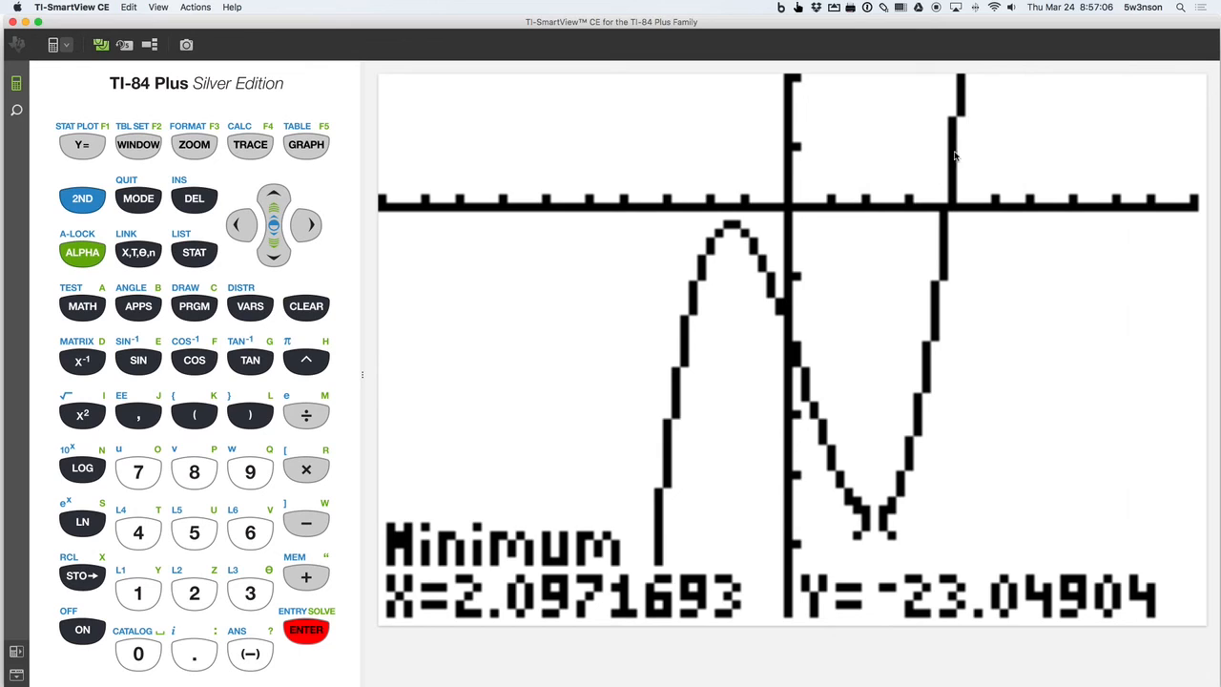
{"action": "mouse_move", "coordinate": [656, 524]}
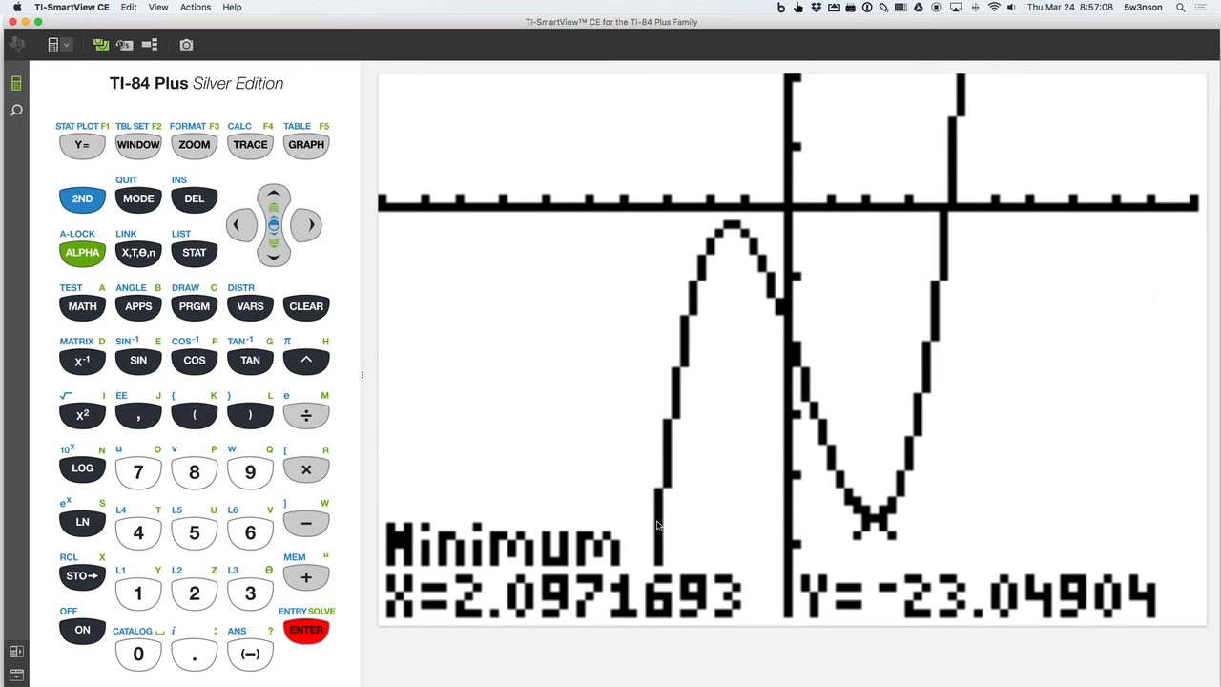
{"action": "mouse_move", "coordinate": [838, 524]}
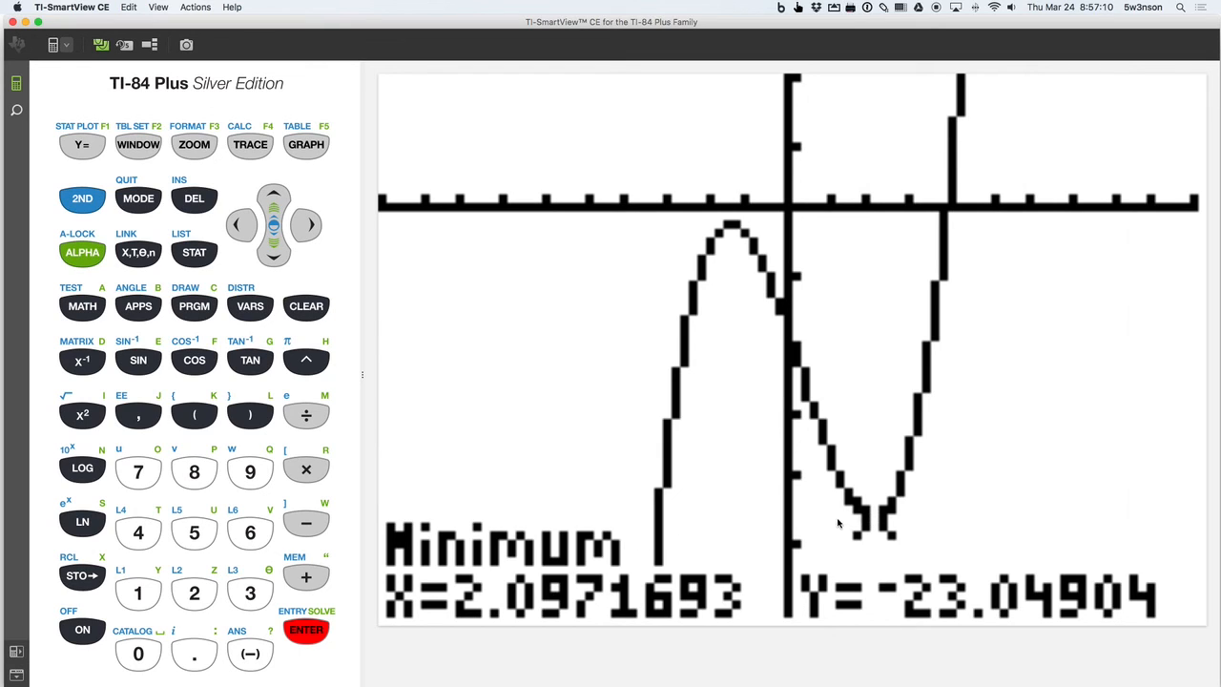
{"action": "mouse_move", "coordinate": [893, 486]}
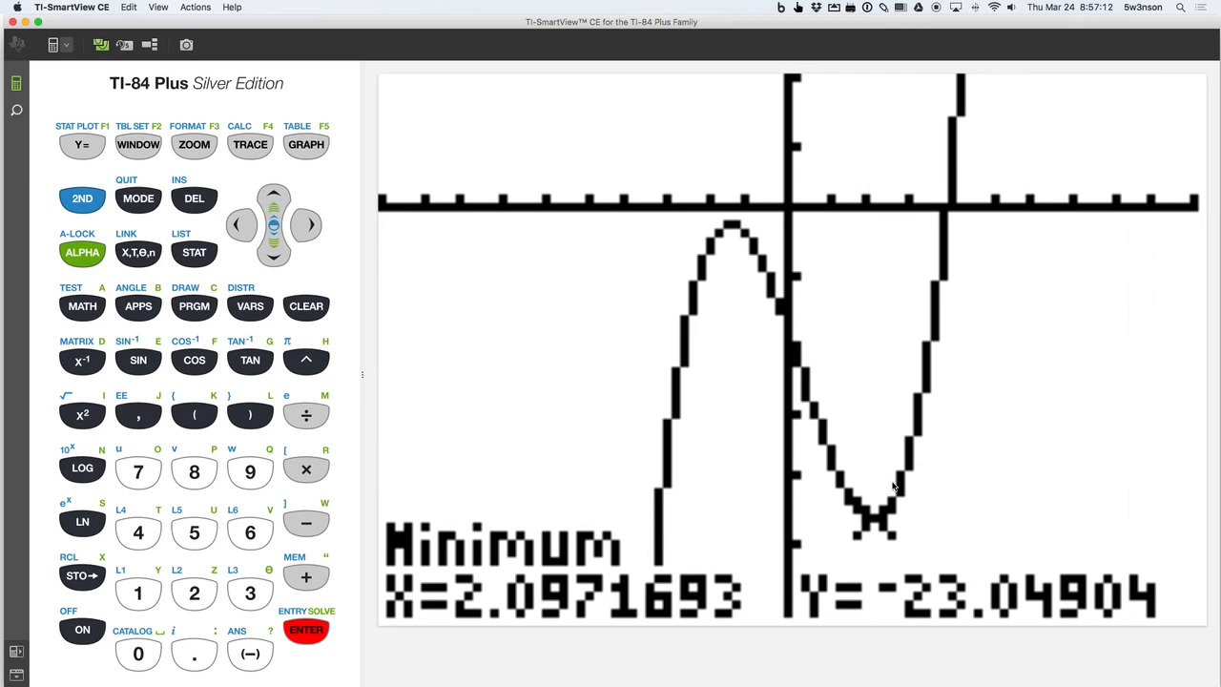